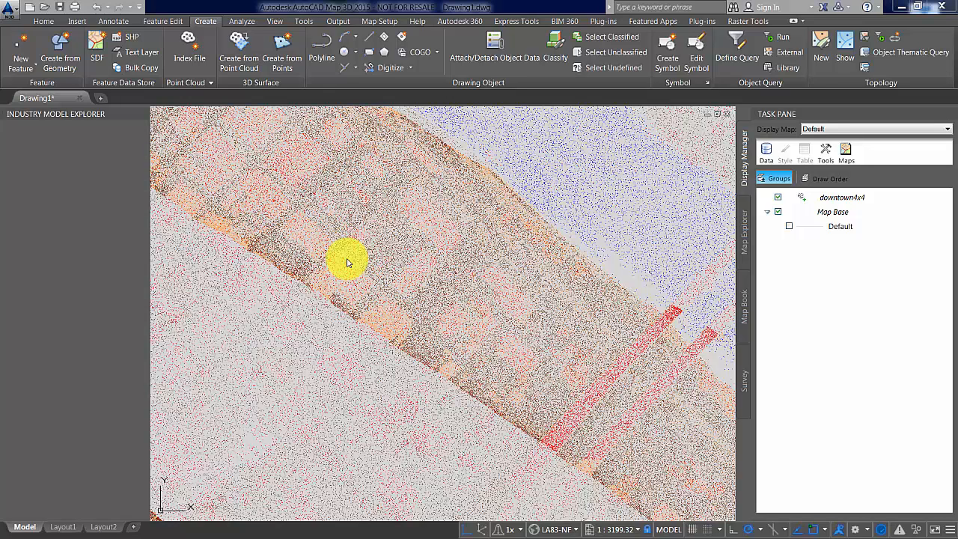
{"action": "mouse_move", "coordinate": [404, 194]}
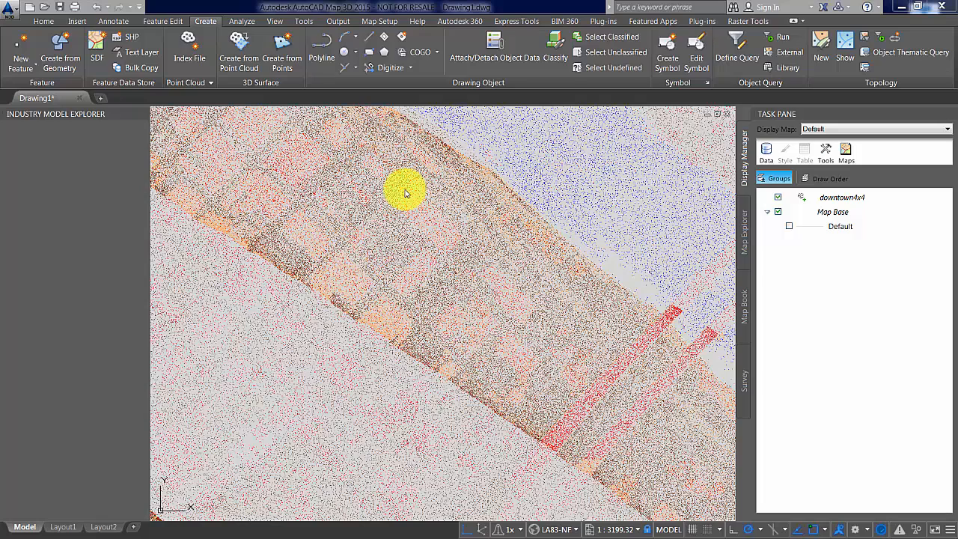
{"action": "mouse_move", "coordinate": [498, 188]}
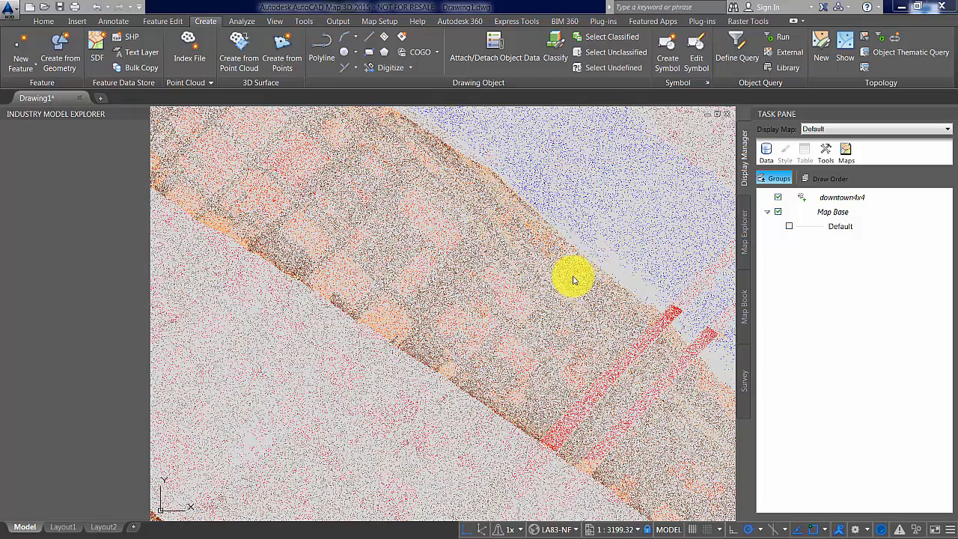
{"action": "mouse_move", "coordinate": [535, 262]}
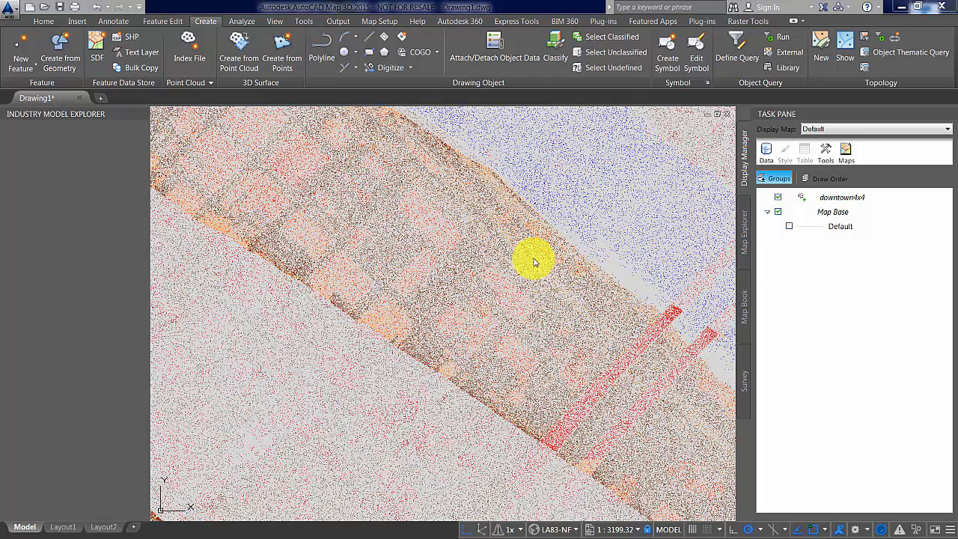
{"action": "mouse_move", "coordinate": [483, 261]}
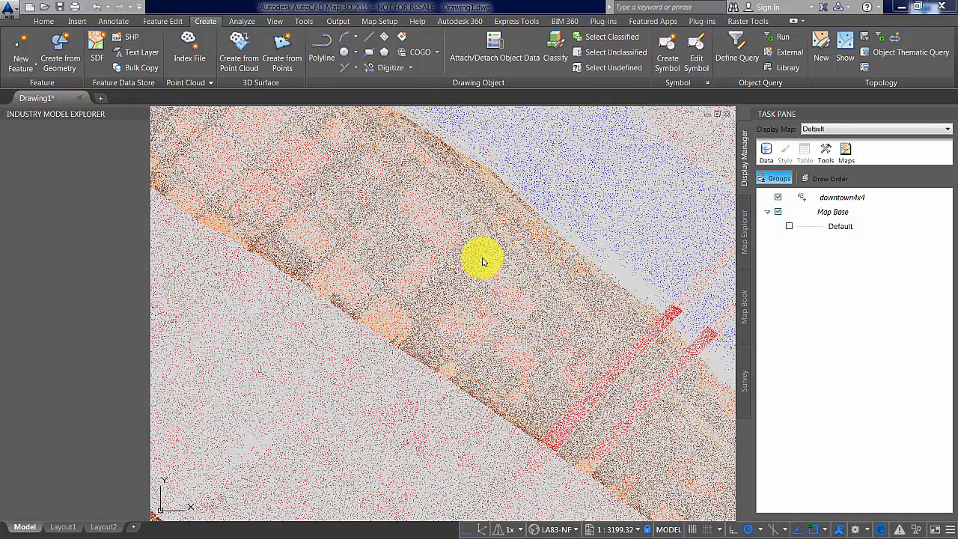
{"action": "mouse_move", "coordinate": [727, 213]}
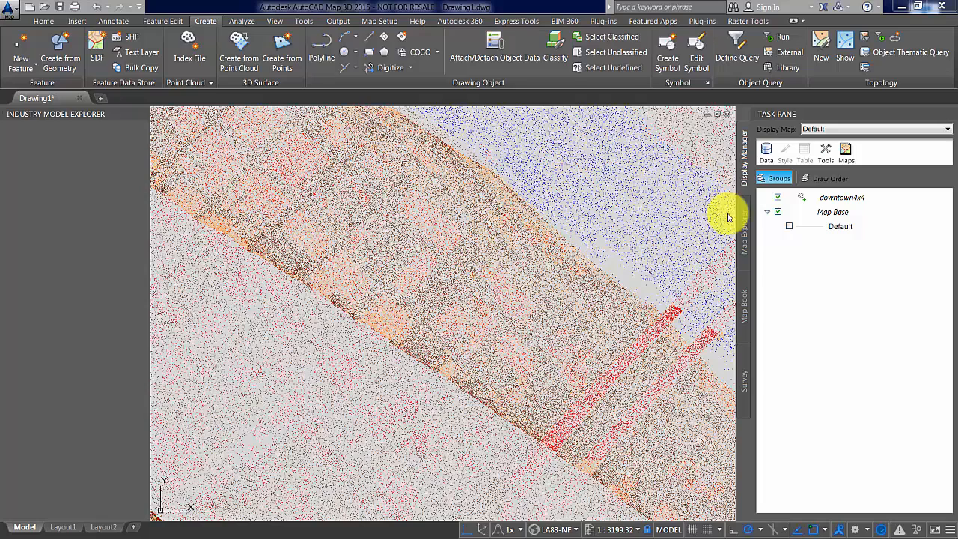
{"action": "mouse_move", "coordinate": [824, 197]}
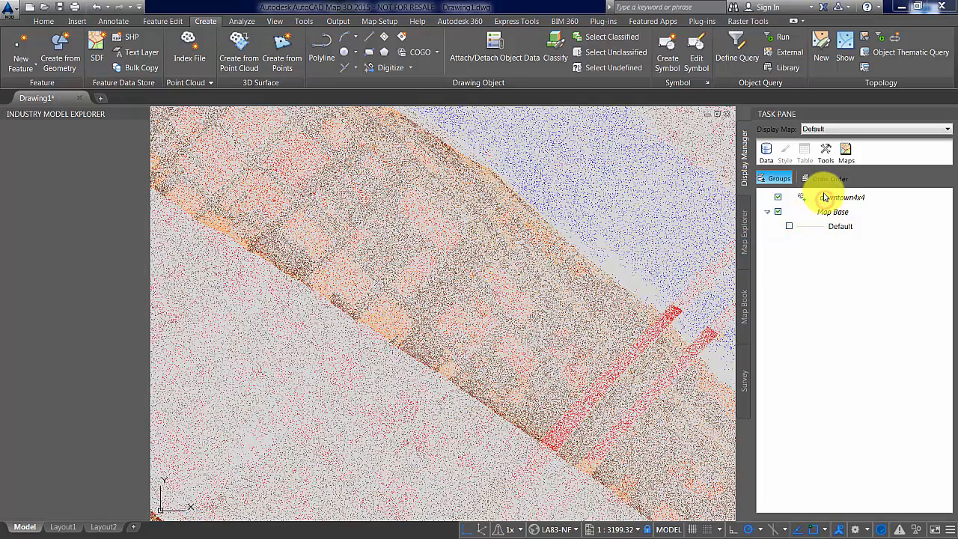
- Create a surface job from the downtown4x4 point cloud and open its classification filter
{"action": "left_click", "coordinate": [840, 197]}
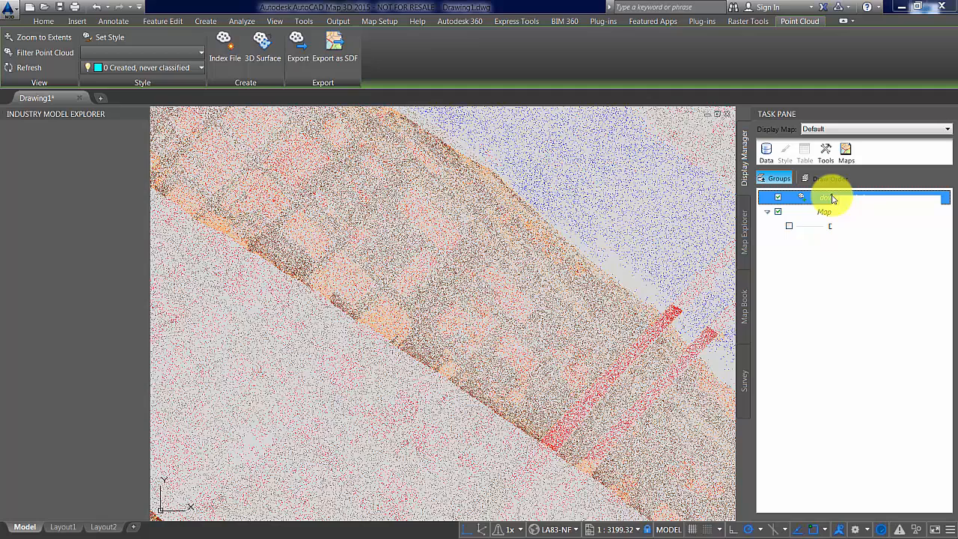
{"action": "right_click", "coordinate": [827, 197]}
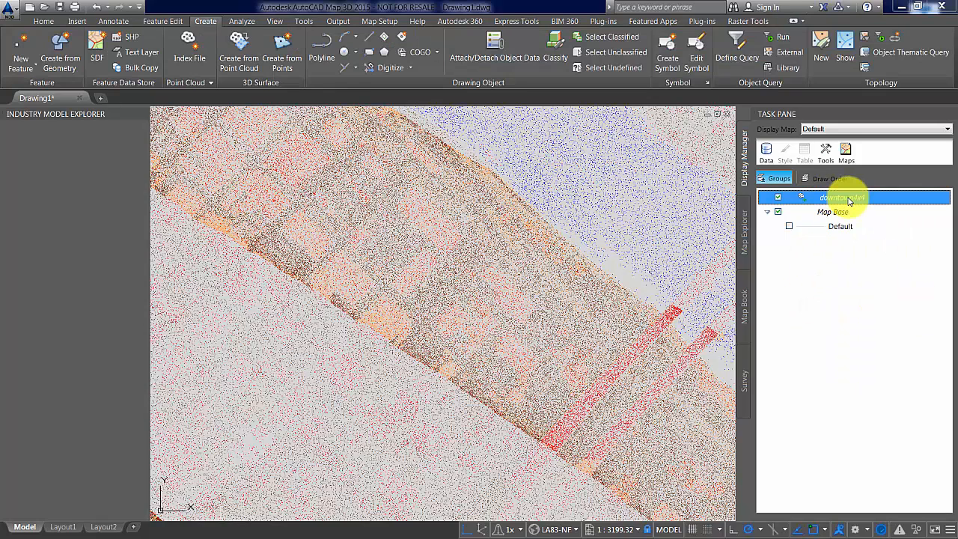
{"action": "right_click", "coordinate": [843, 197]}
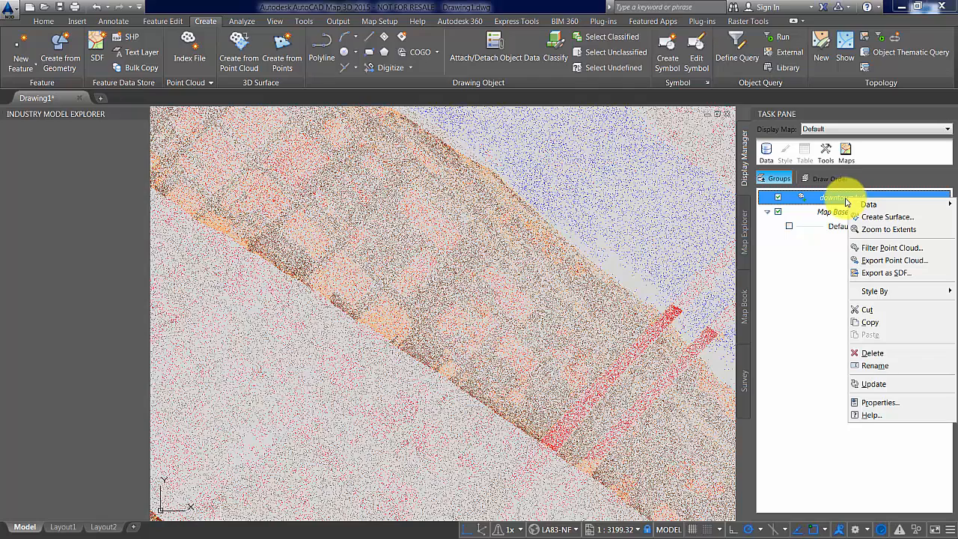
{"action": "left_click", "coordinate": [888, 217]}
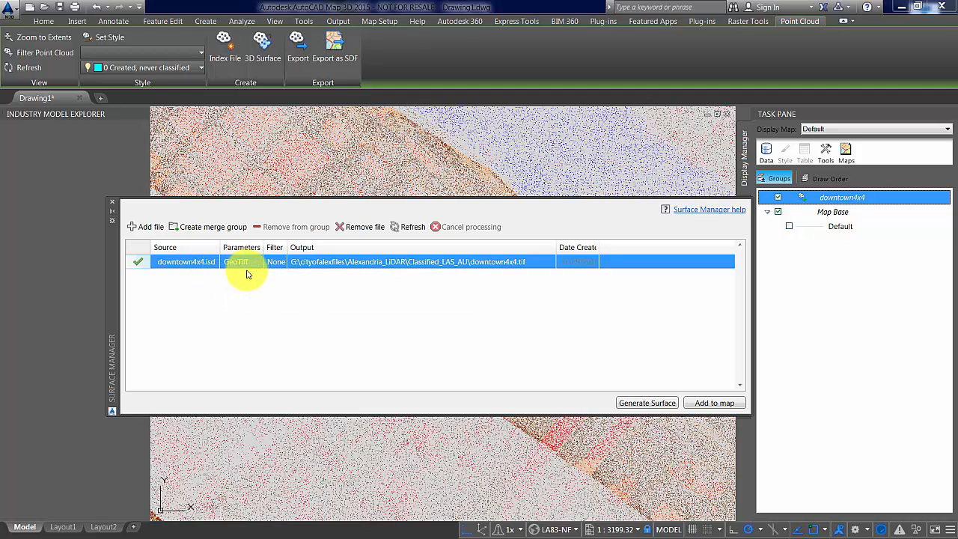
{"action": "mouse_move", "coordinate": [506, 262]}
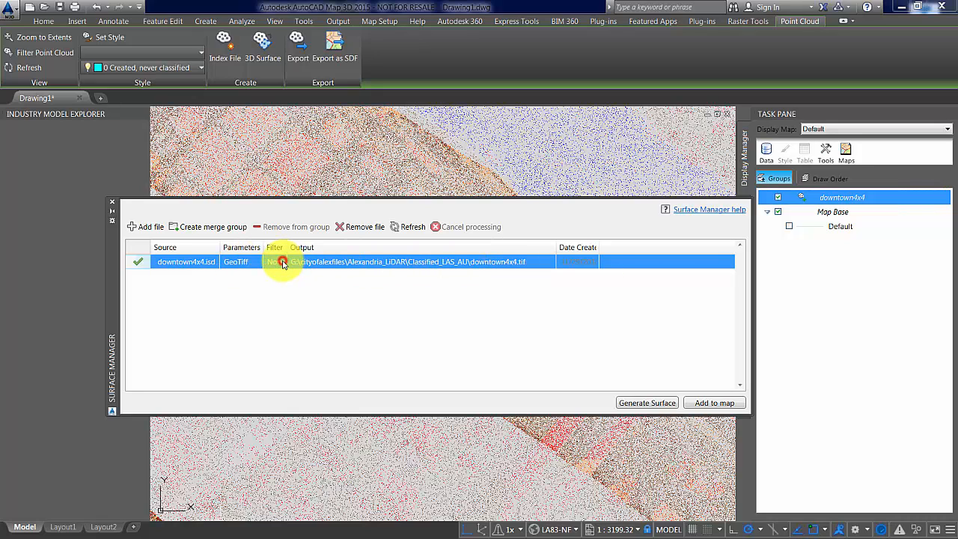
{"action": "left_click", "coordinate": [281, 262]}
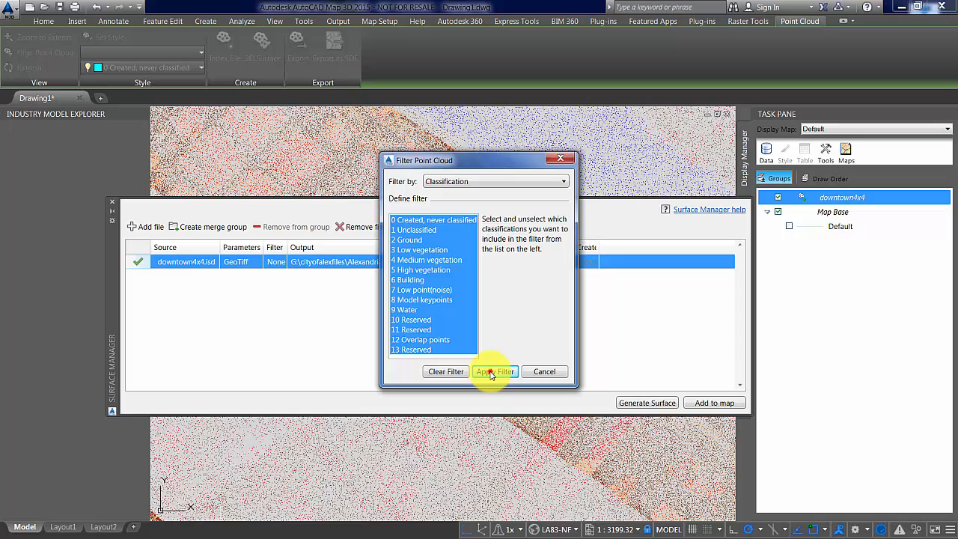
- Apply the filter and set GeoTIFF grid: 2 ft cells, radius 5, nearest-neighbor interpolation
{"action": "left_click", "coordinate": [495, 372]}
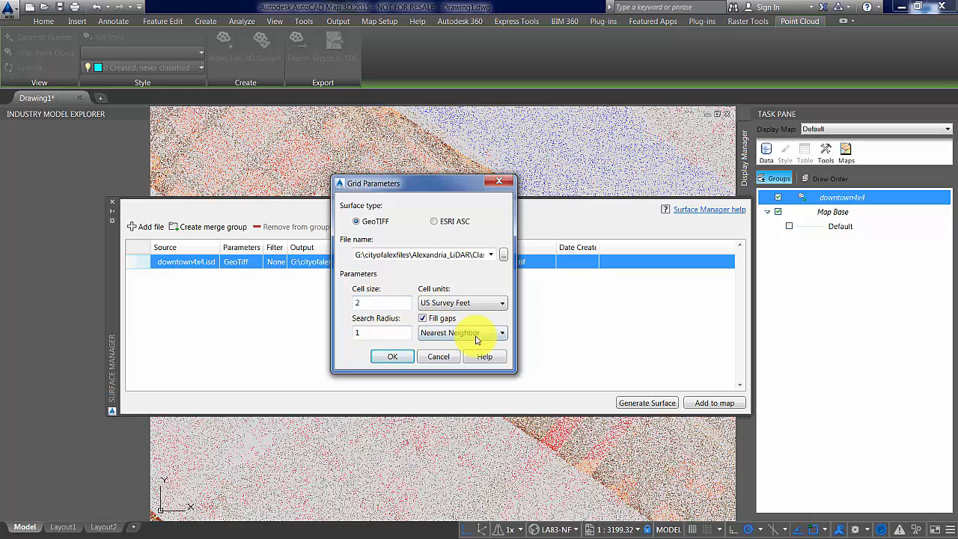
{"action": "mouse_move", "coordinate": [476, 332]}
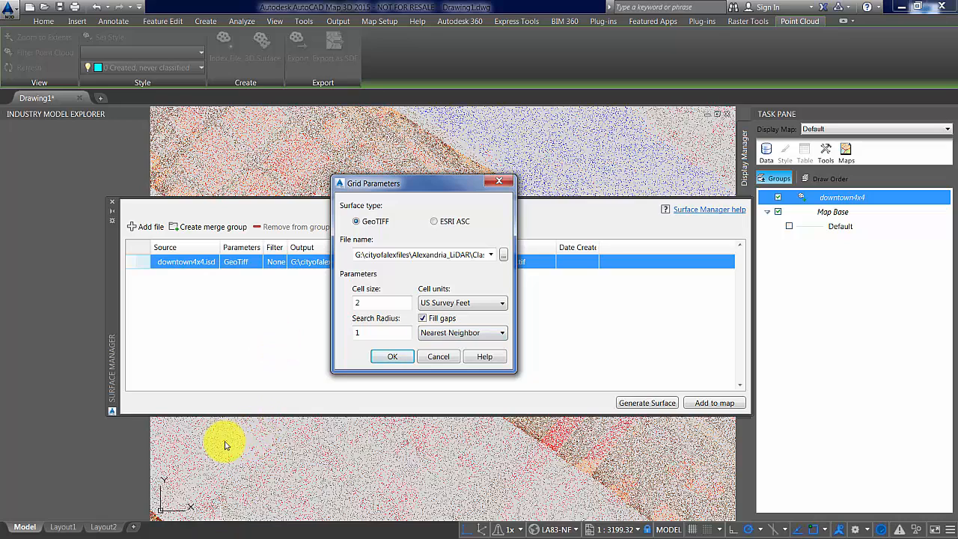
{"action": "mouse_move", "coordinate": [311, 310]}
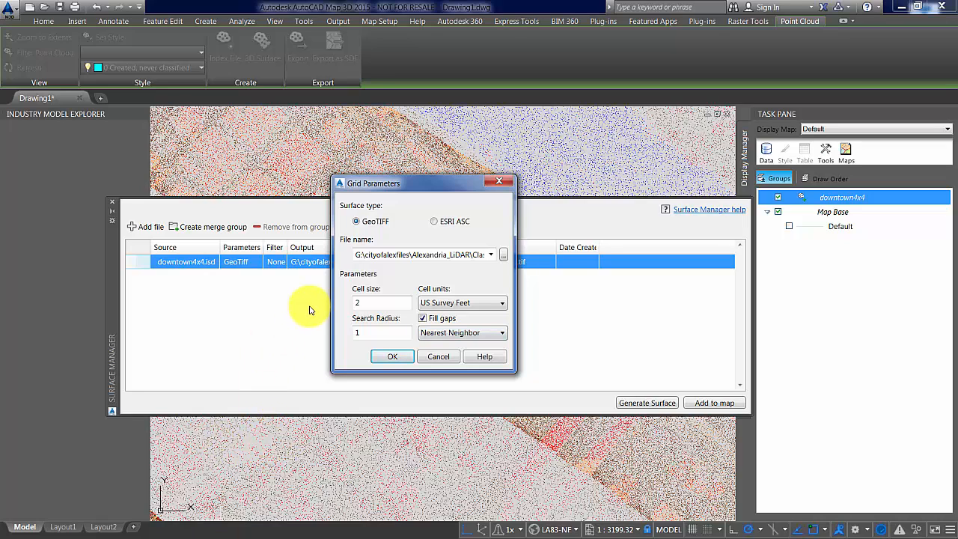
{"action": "mouse_move", "coordinate": [312, 309]}
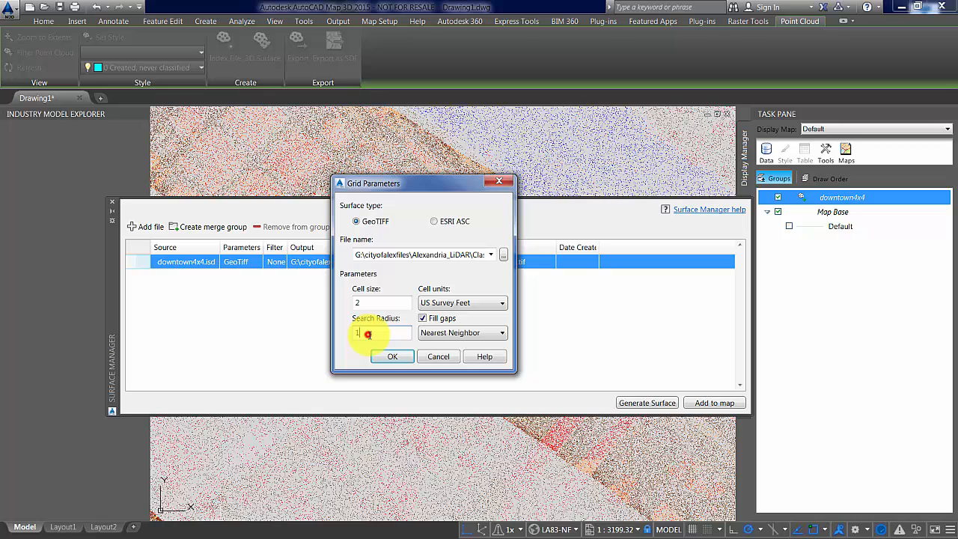
{"action": "type", "text": "5"}
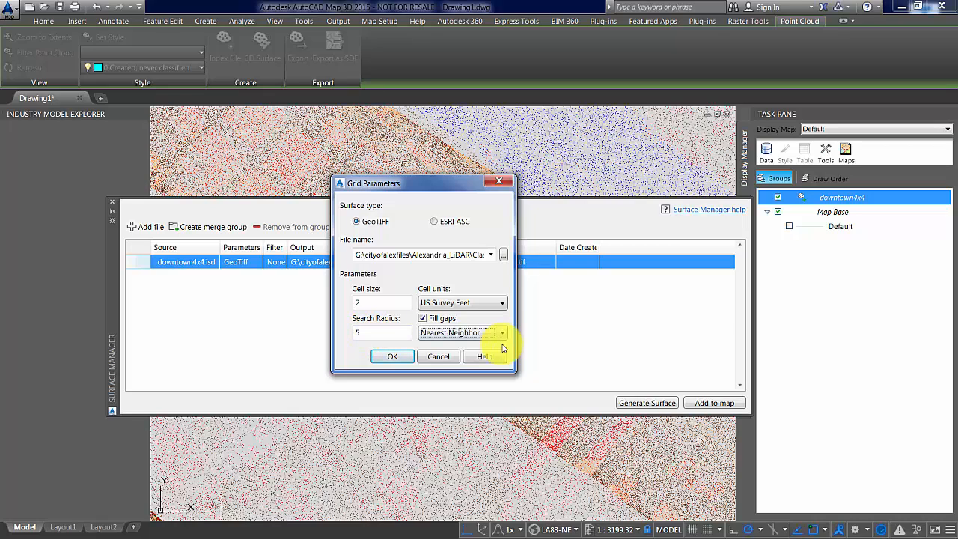
{"action": "left_click", "coordinate": [503, 333]}
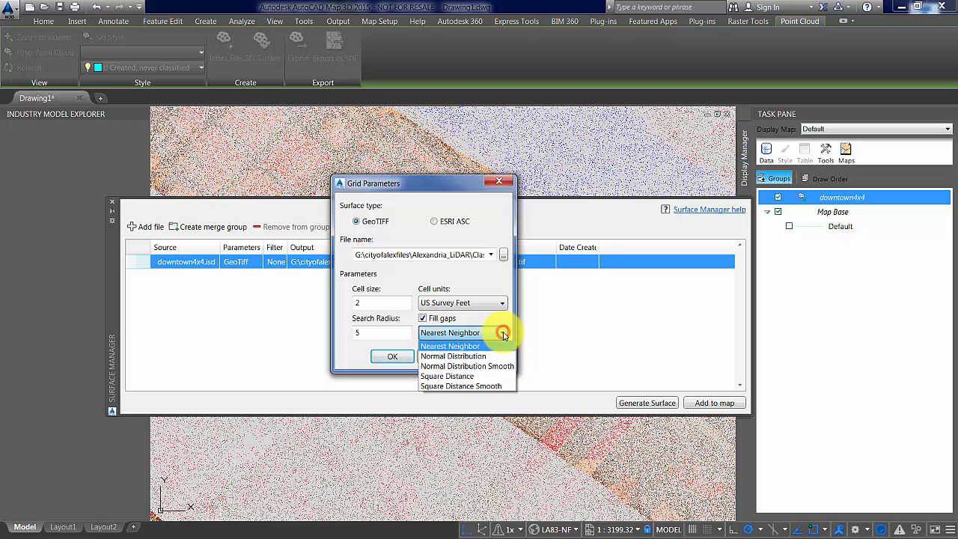
{"action": "mouse_move", "coordinate": [479, 356]}
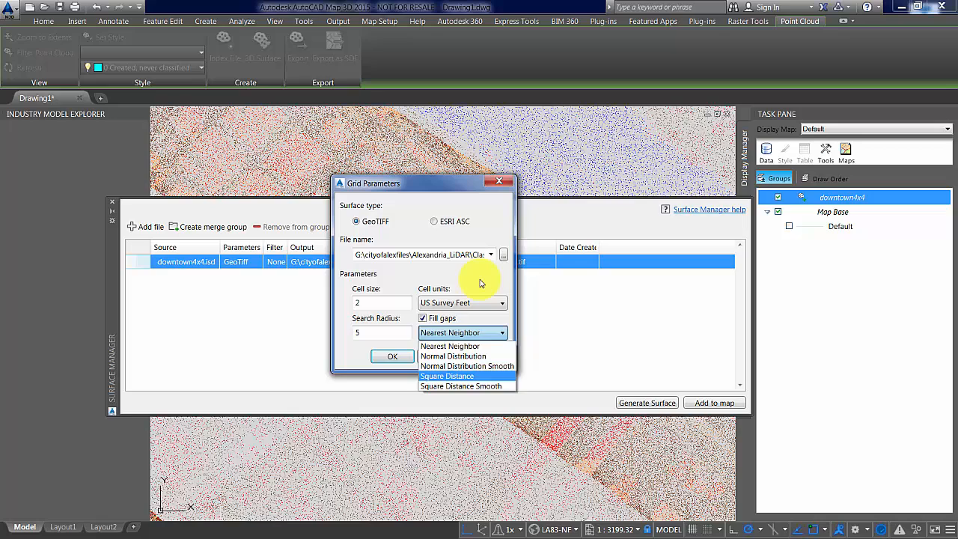
{"action": "left_click", "coordinate": [450, 345]}
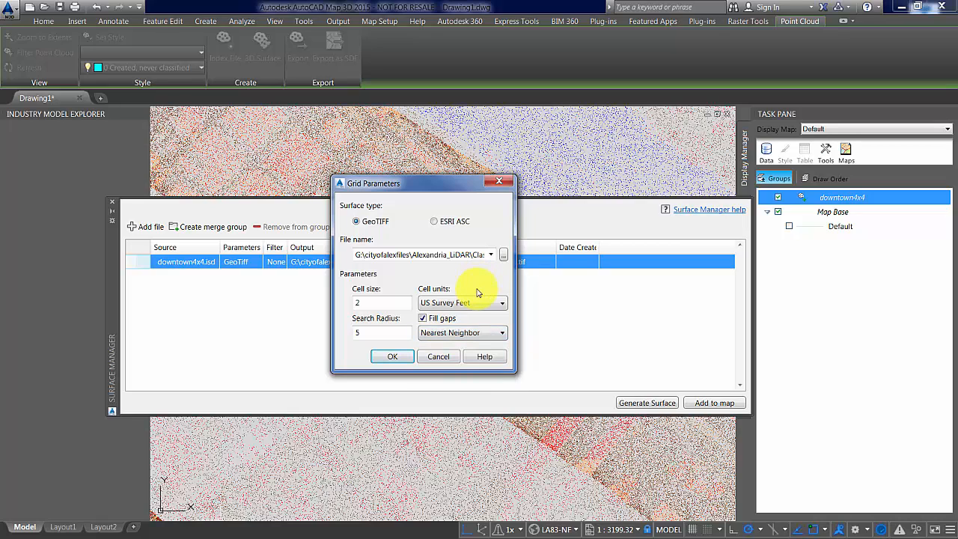
{"action": "mouse_move", "coordinate": [480, 292]}
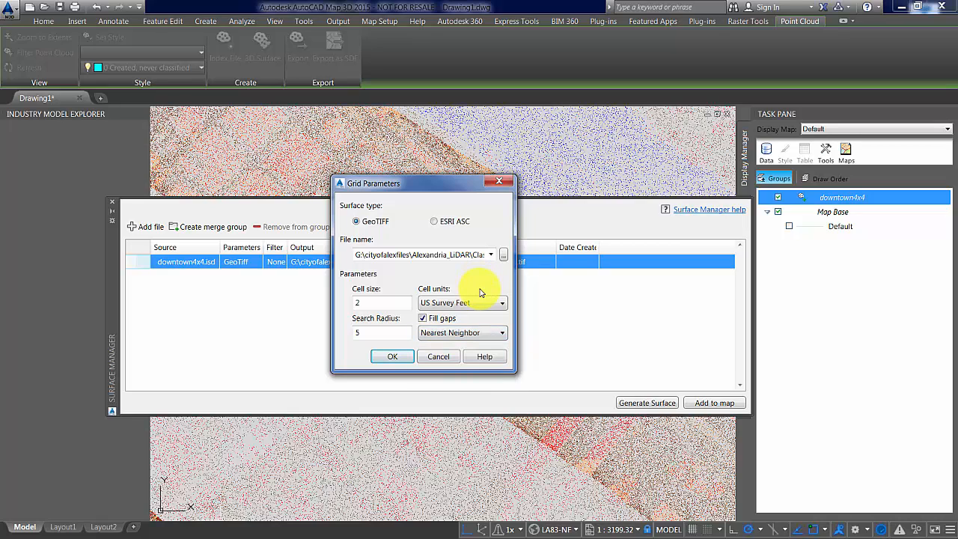
{"action": "mouse_move", "coordinate": [513, 300]}
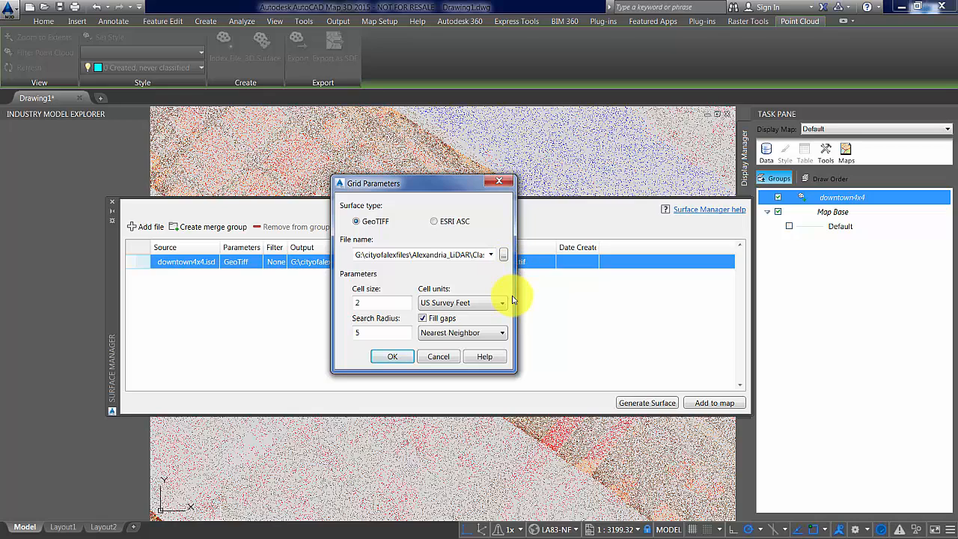
{"action": "mouse_move", "coordinate": [468, 283]}
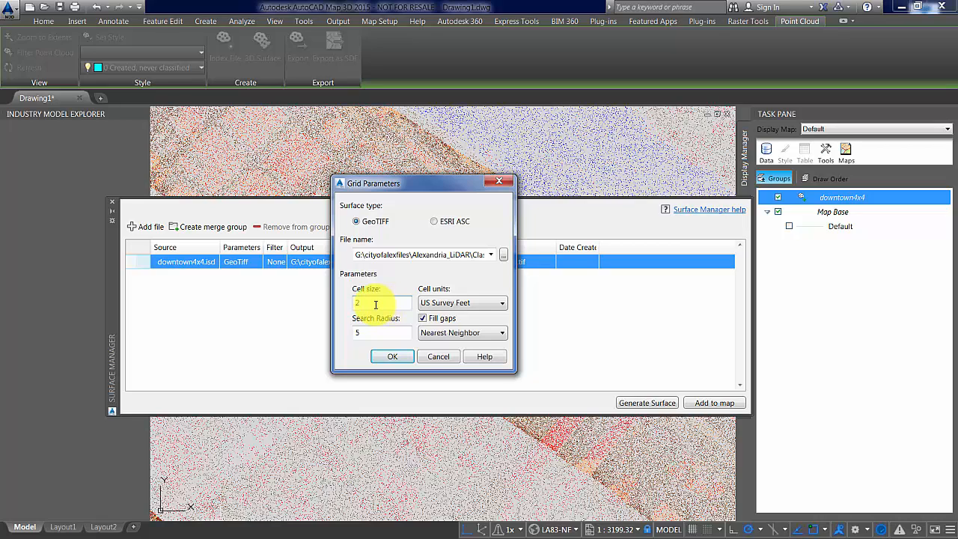
{"action": "left_click", "coordinate": [392, 356]}
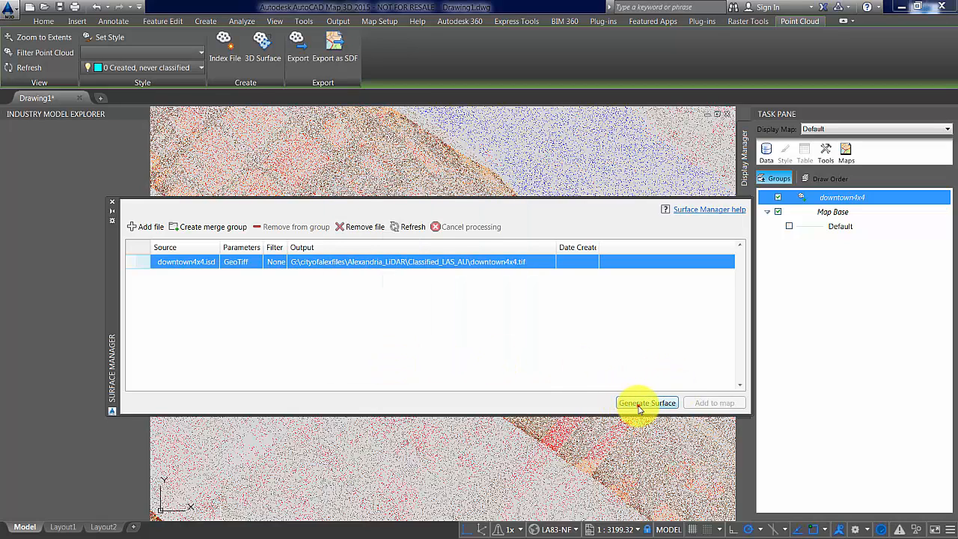
- Generate the downtown4x4 GeoTIFF surface and wait until it completes
{"action": "left_click", "coordinate": [647, 403]}
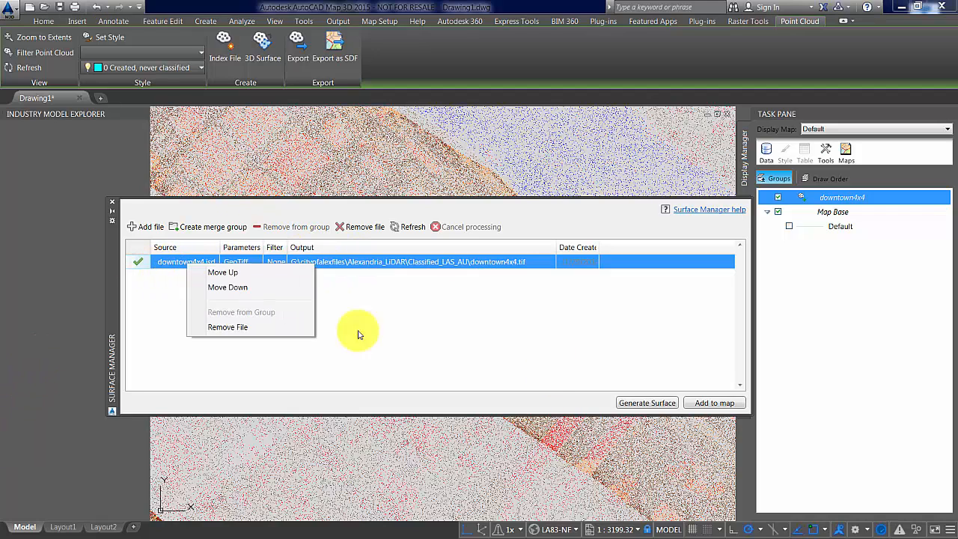
- Add the downtown4x4 GeoTIFF surface to the map as a green shaded layer
{"action": "left_click", "coordinate": [714, 403]}
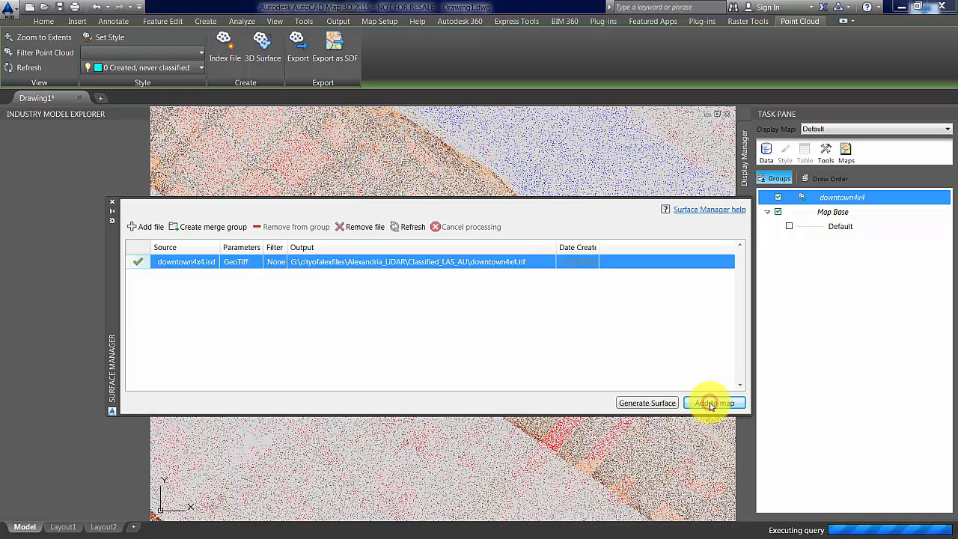
{"action": "left_click", "coordinate": [714, 402]}
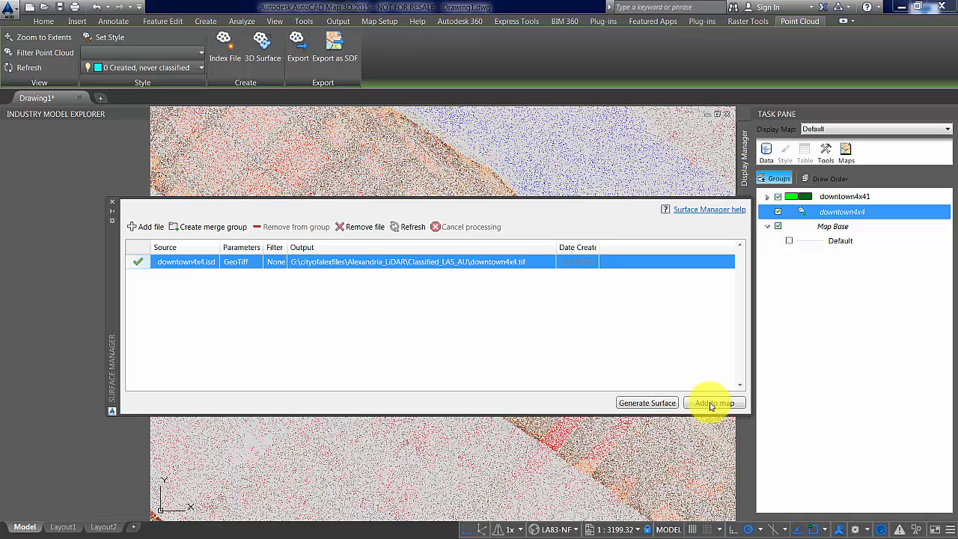
{"action": "left_click", "coordinate": [714, 402]}
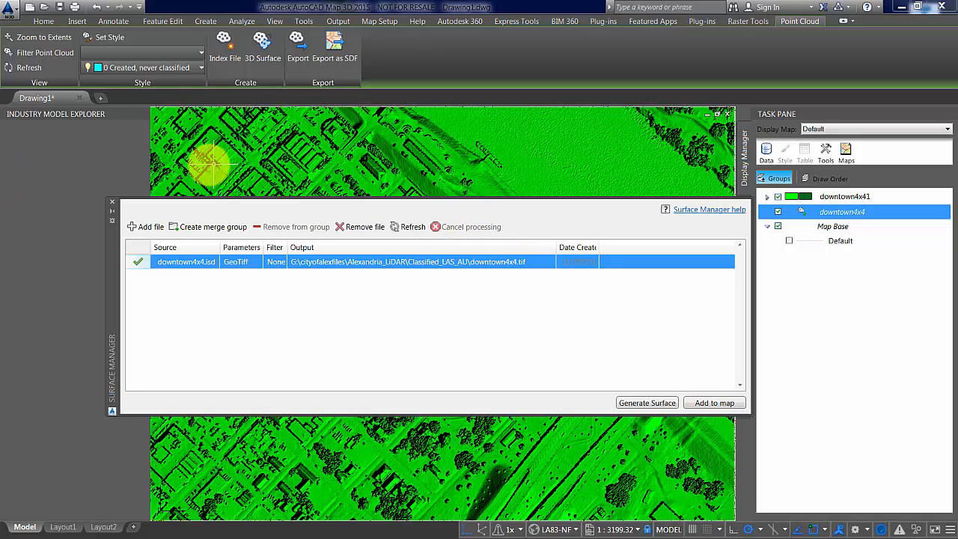
{"action": "mouse_move", "coordinate": [114, 206]}
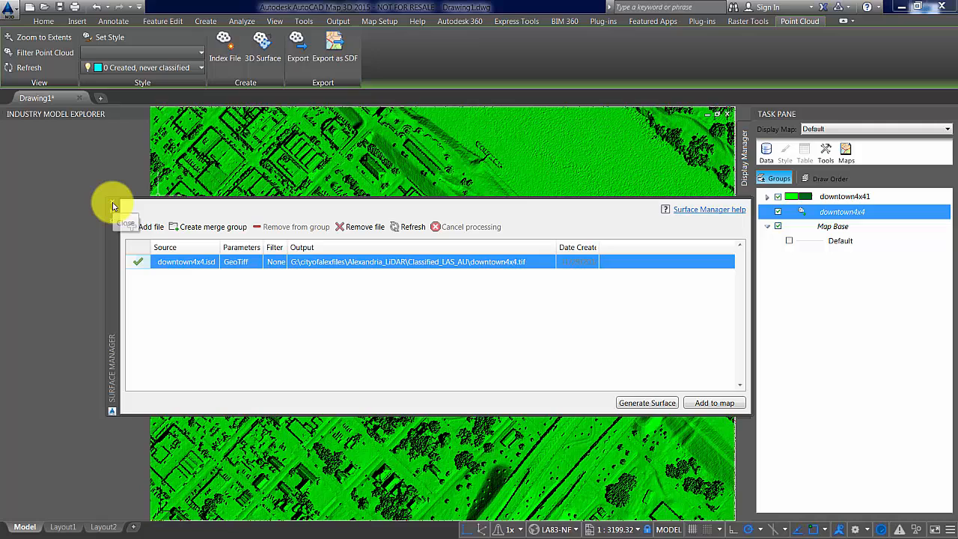
{"action": "mouse_move", "coordinate": [524, 472]}
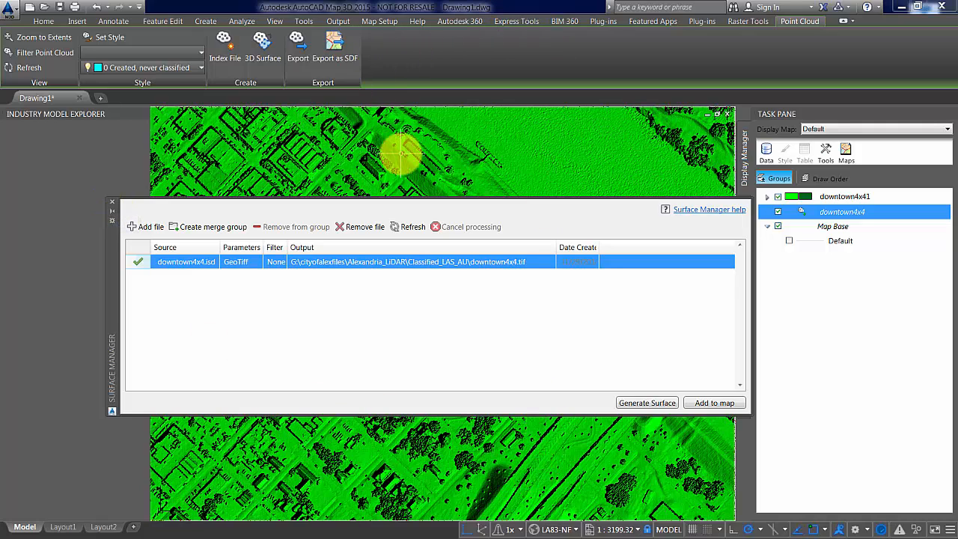
{"action": "mouse_move", "coordinate": [545, 184]}
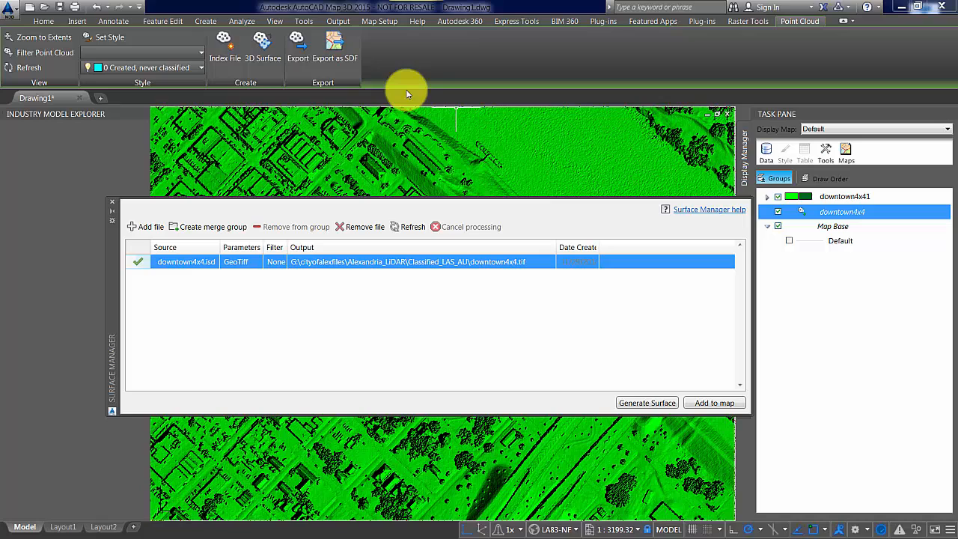
{"action": "mouse_move", "coordinate": [483, 210]}
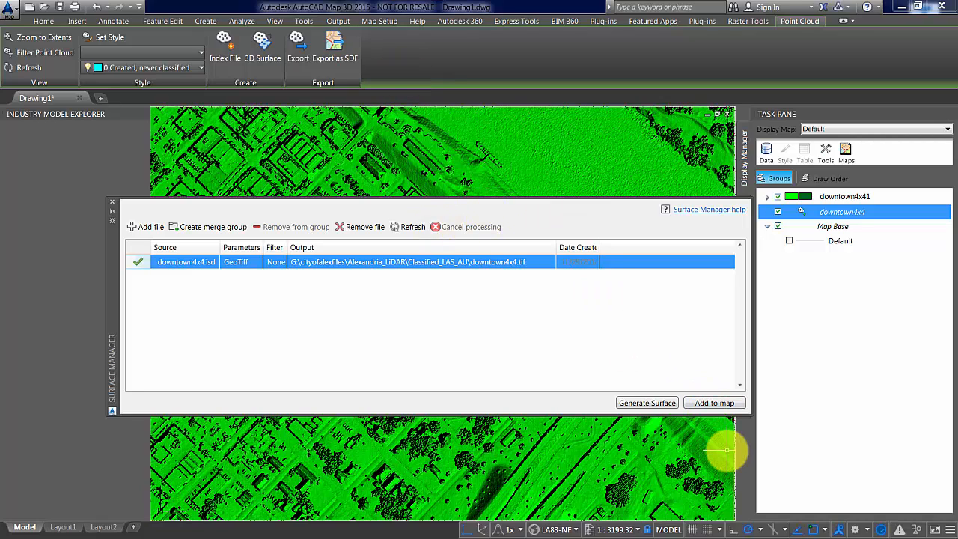
{"action": "mouse_move", "coordinate": [525, 162]}
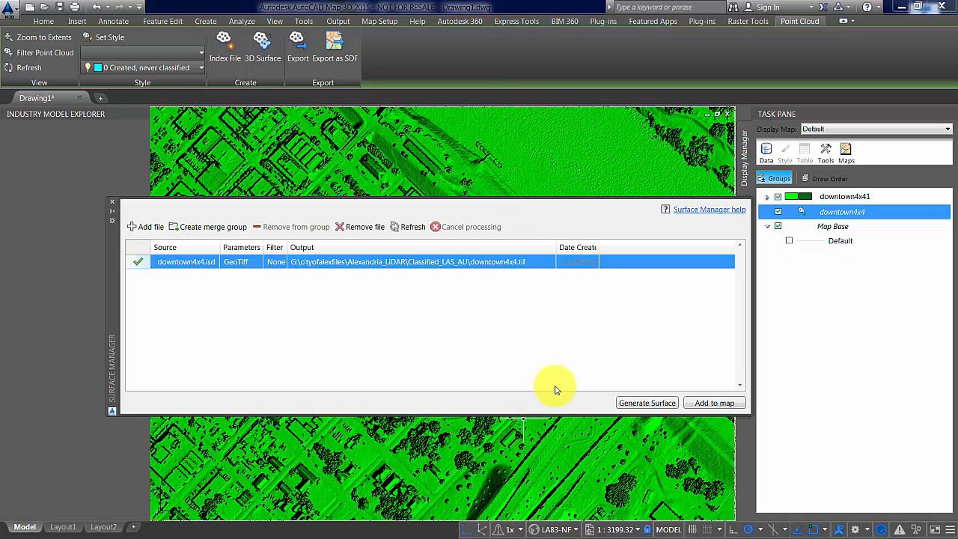
{"action": "mouse_move", "coordinate": [251, 367]}
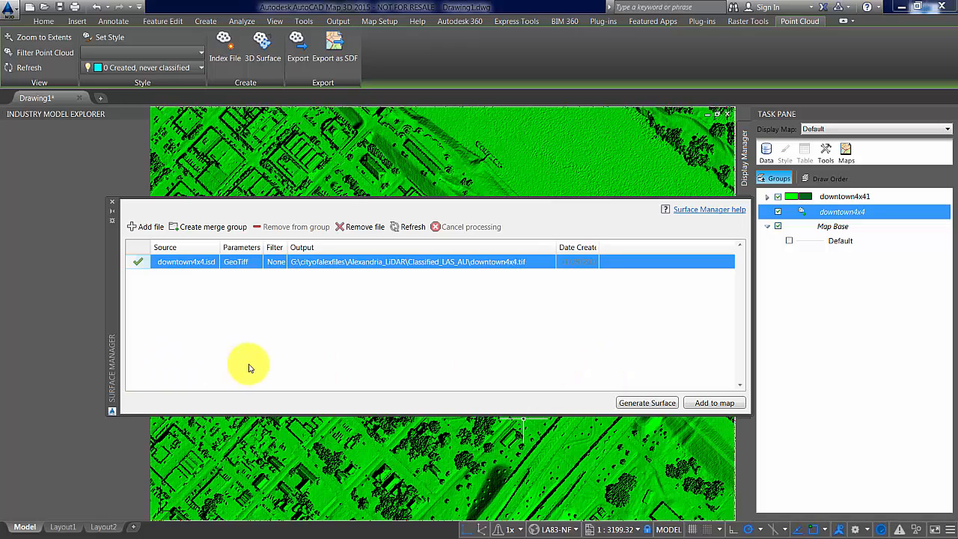